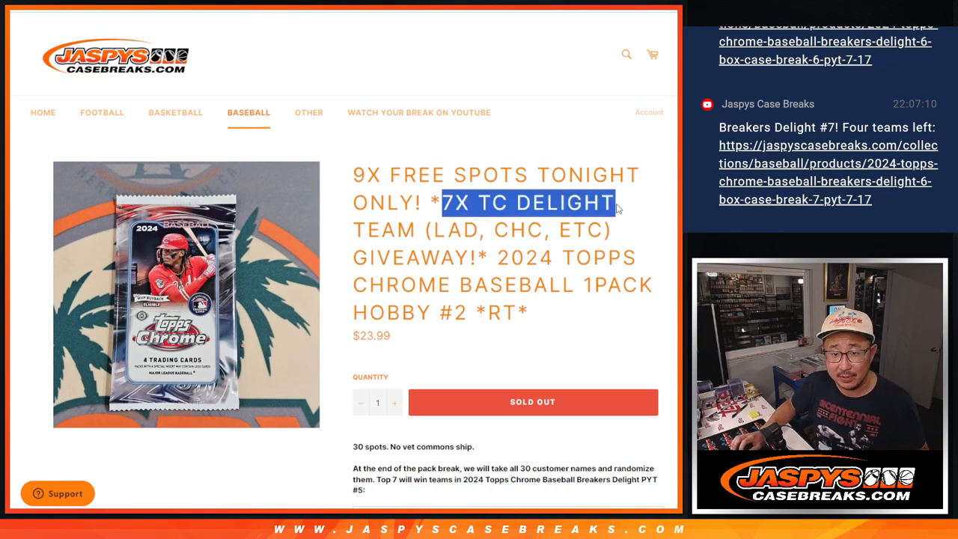
# - Scroll the product page to reveal the seven giveaway teams LAD, CHC, SFG, PHI, TOR, MIA, MIN
pyautogui.scroll(-3)
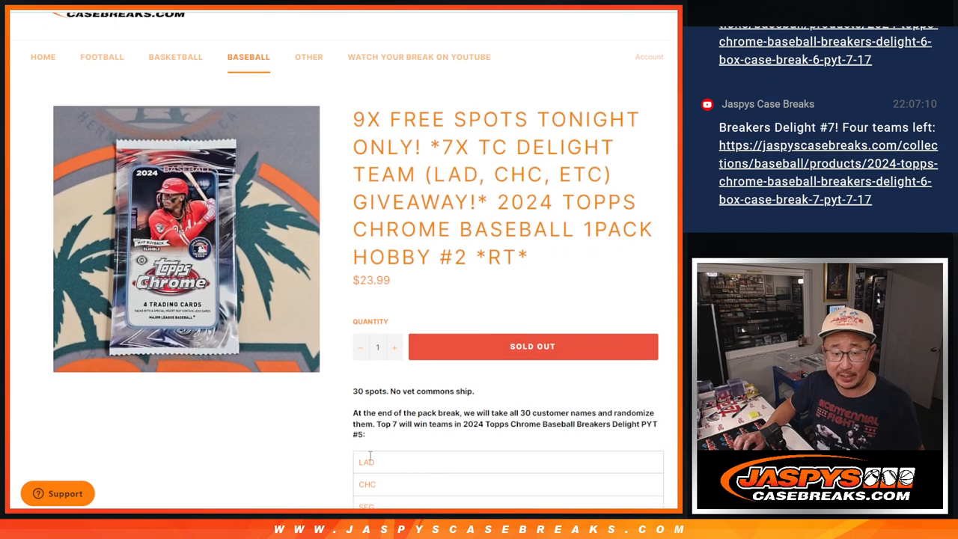
pyautogui.scroll(-3)
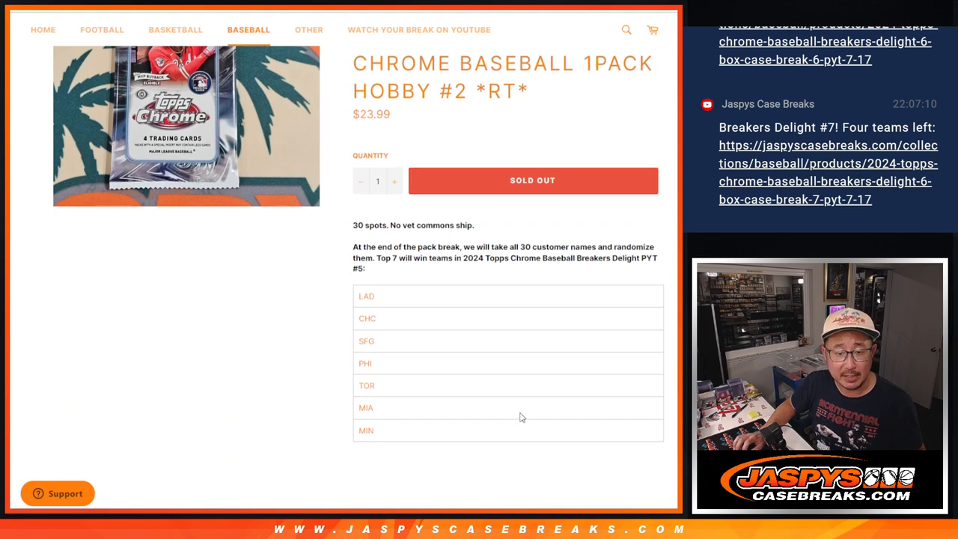
pyautogui.scroll(-3)
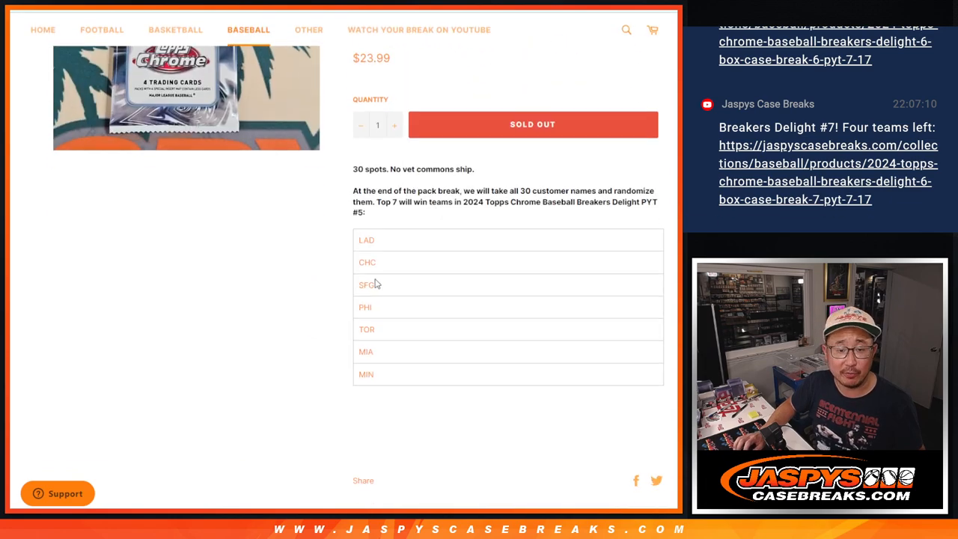
pyautogui.moveTo(625, 408)
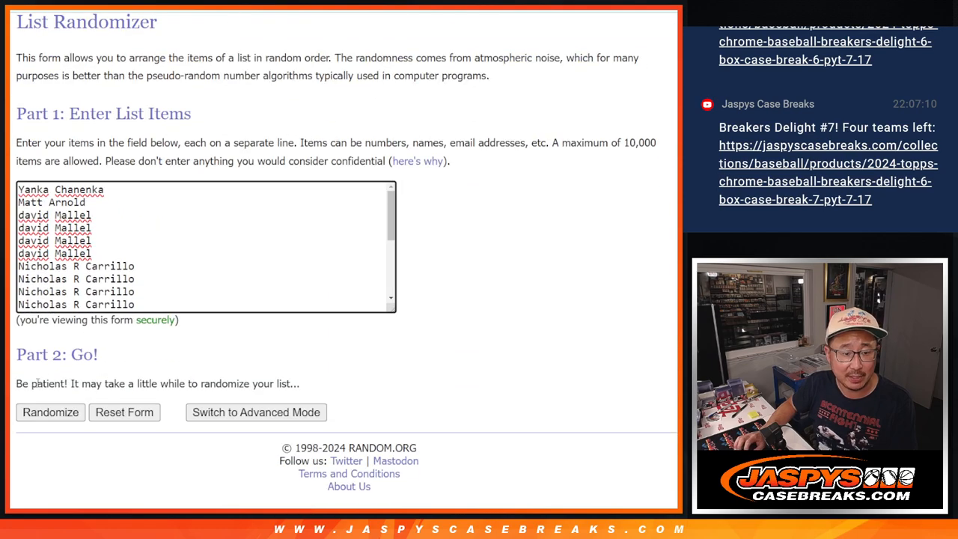
# - Re-shuffle the customer name list with Again! until it reads randomized six times
pyautogui.click(50, 413)
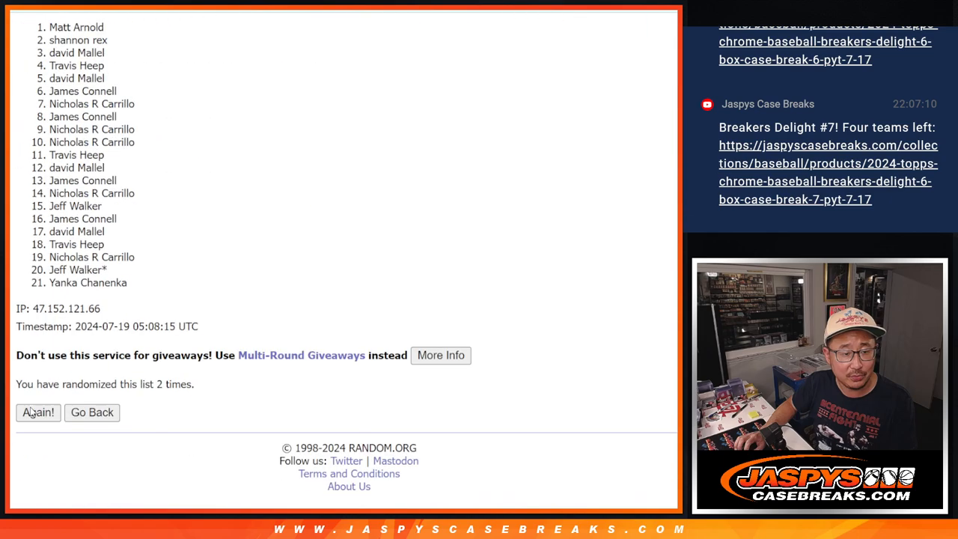
pyautogui.click(38, 412)
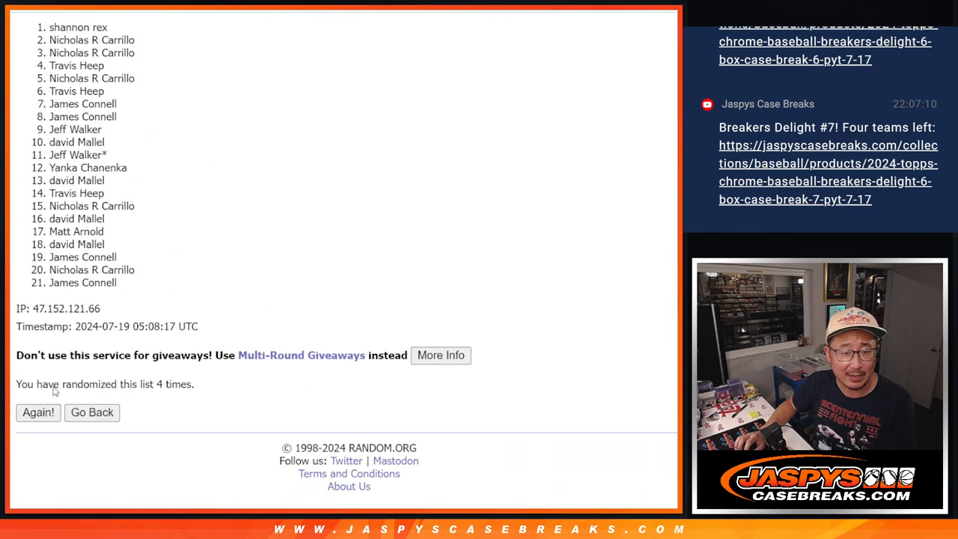
pyautogui.click(39, 413)
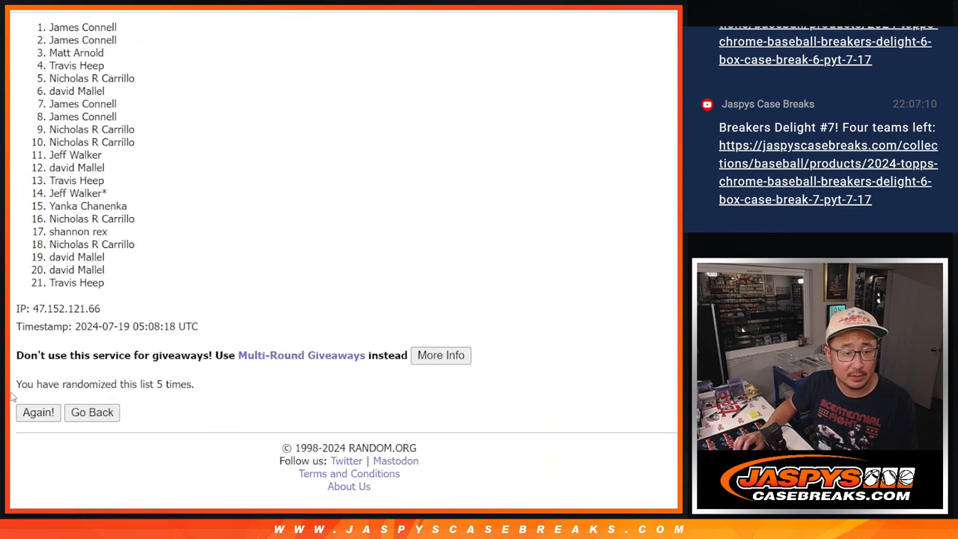
pyautogui.click(38, 413)
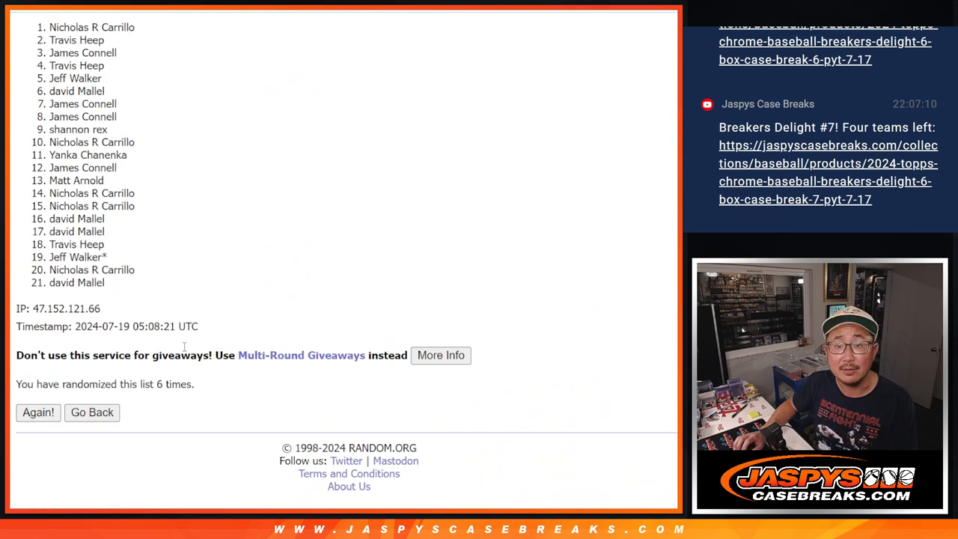
pyautogui.click(38, 413)
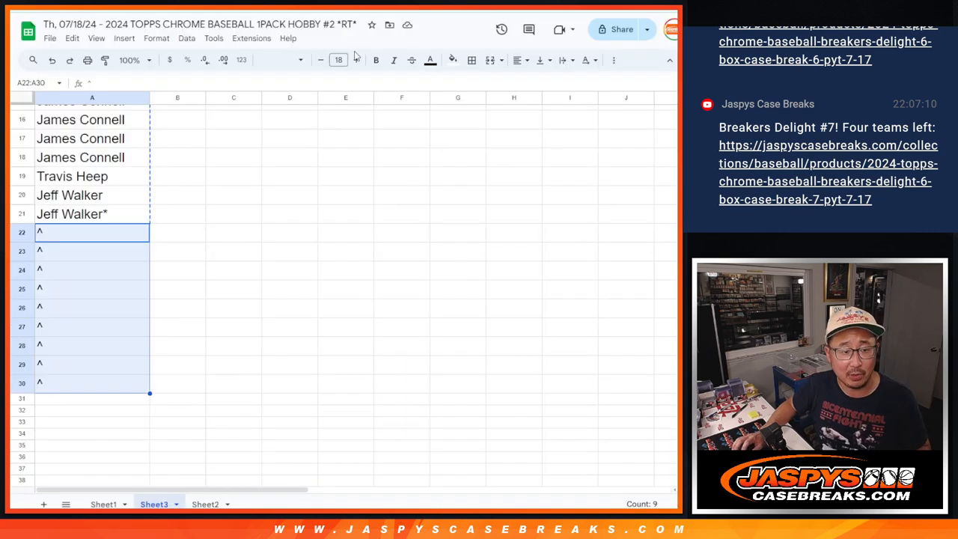
# - Fill rows 22–30 of column A with the extra caret-marked names, then reach the dice roller tab
pyautogui.click(277, 59)
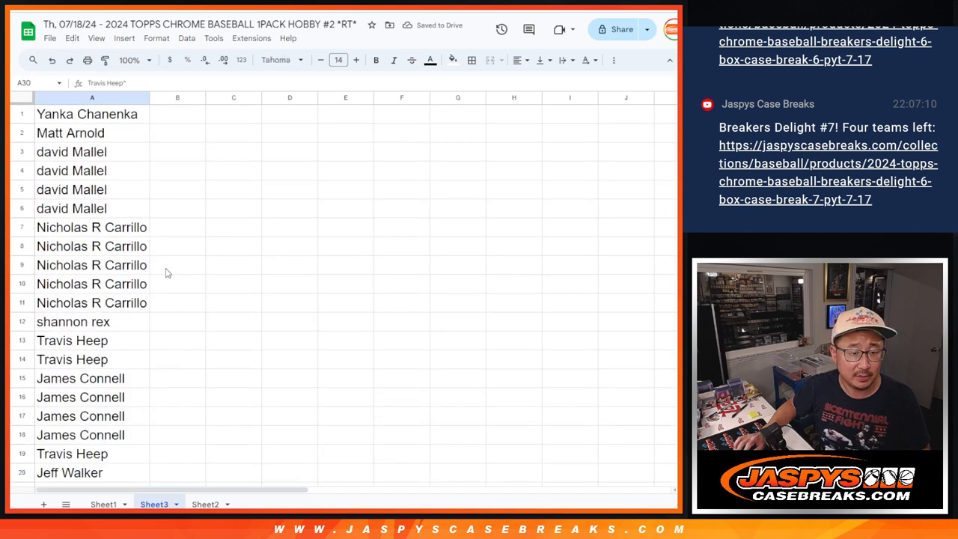
pyautogui.click(103, 504)
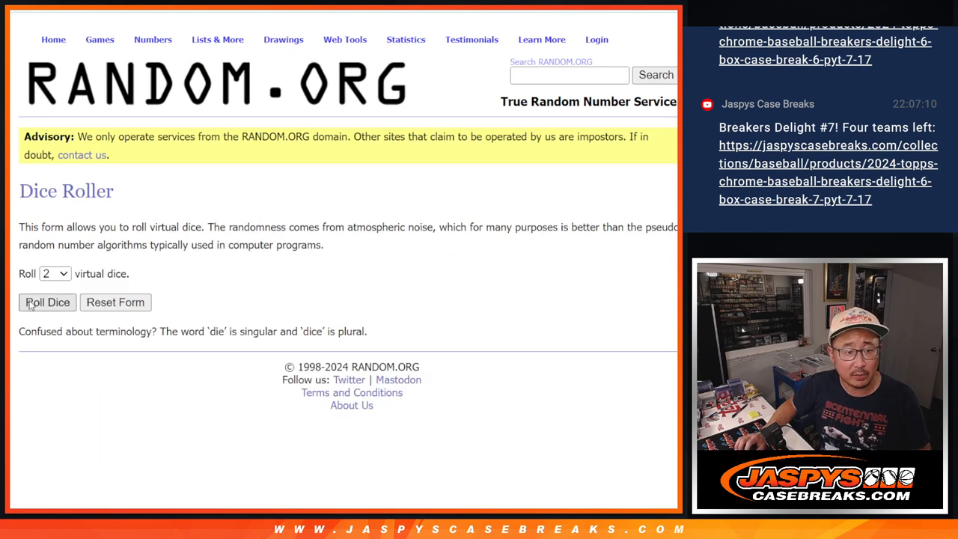
# - Roll the two virtual dice and shuffle the 30-name customer list again
pyautogui.click(47, 302)
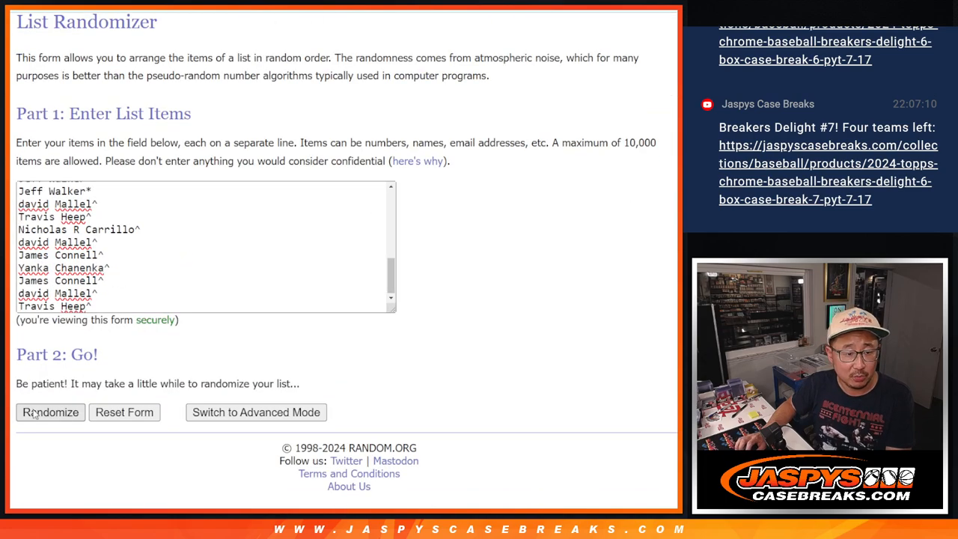
pyautogui.click(50, 412)
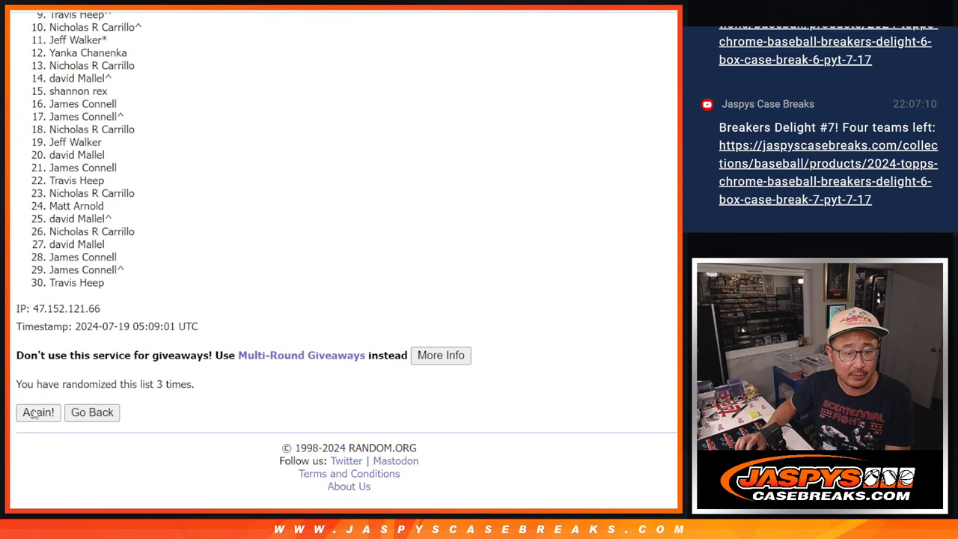
pyautogui.click(37, 412)
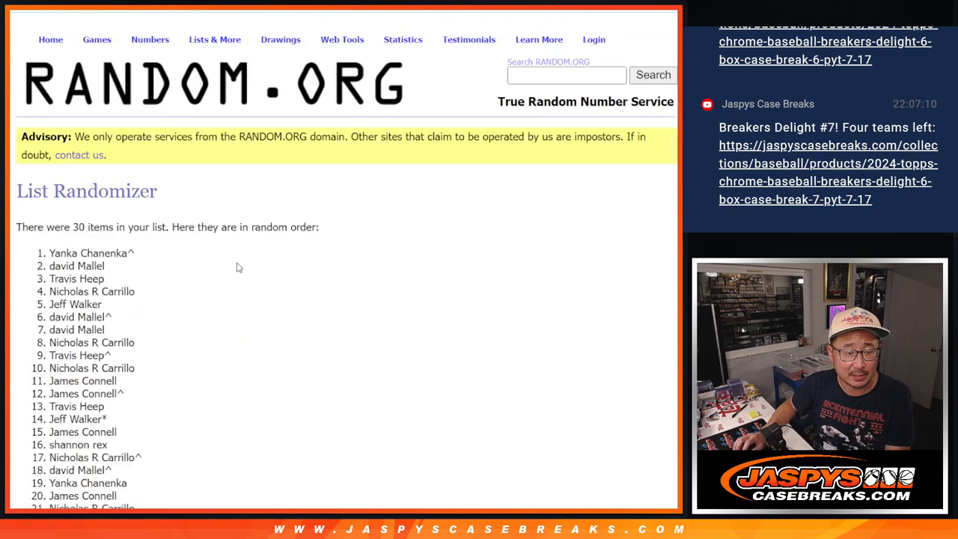
pyautogui.scroll(-3)
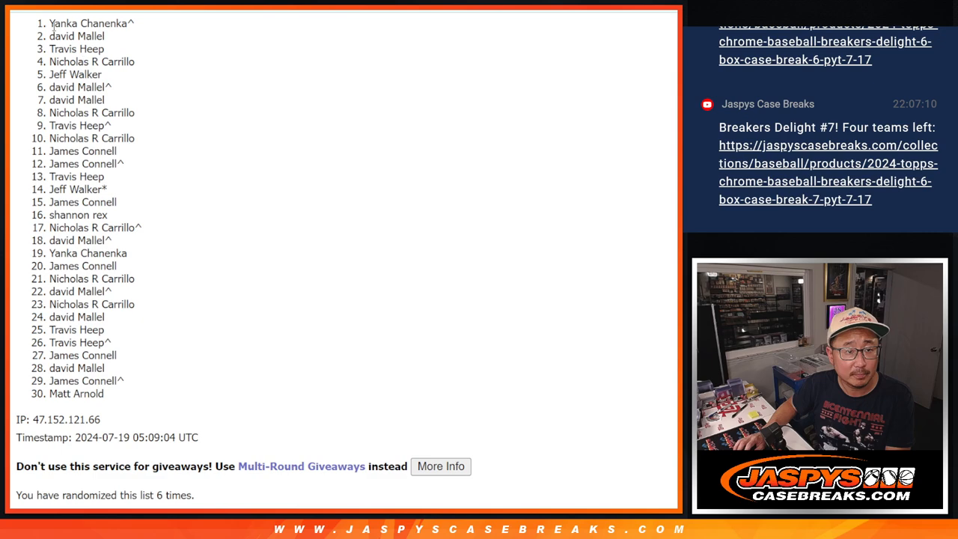
# - Load the thirty baseball teams into the randomizer and shuffle them until randomized five times
pyautogui.moveTo(50, 23); pyautogui.dragTo(107, 393)
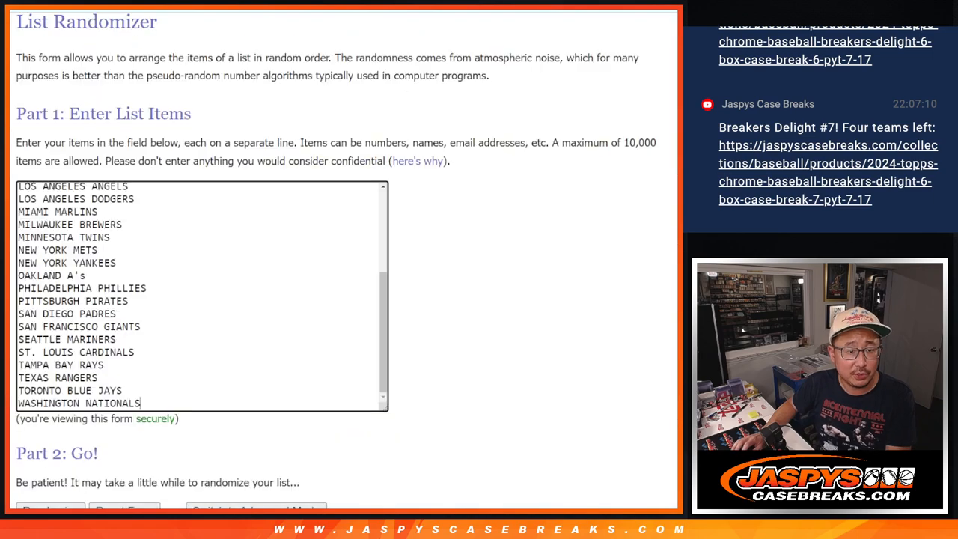
pyautogui.scroll(-3)
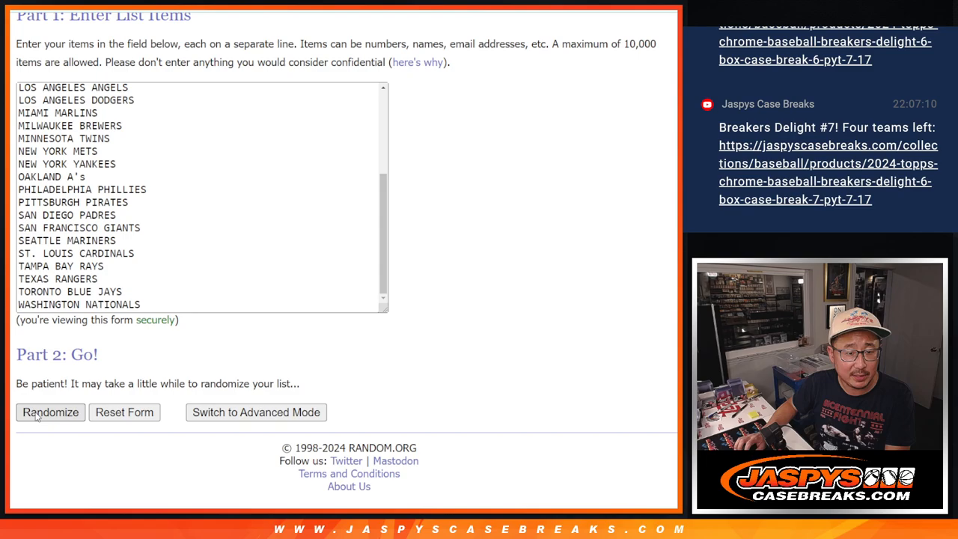
pyautogui.click(50, 413)
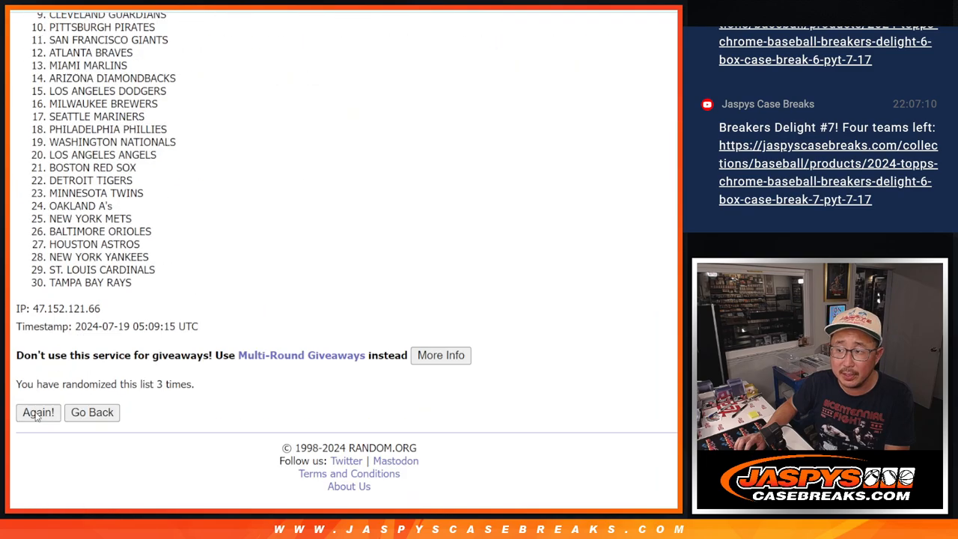
pyautogui.click(38, 412)
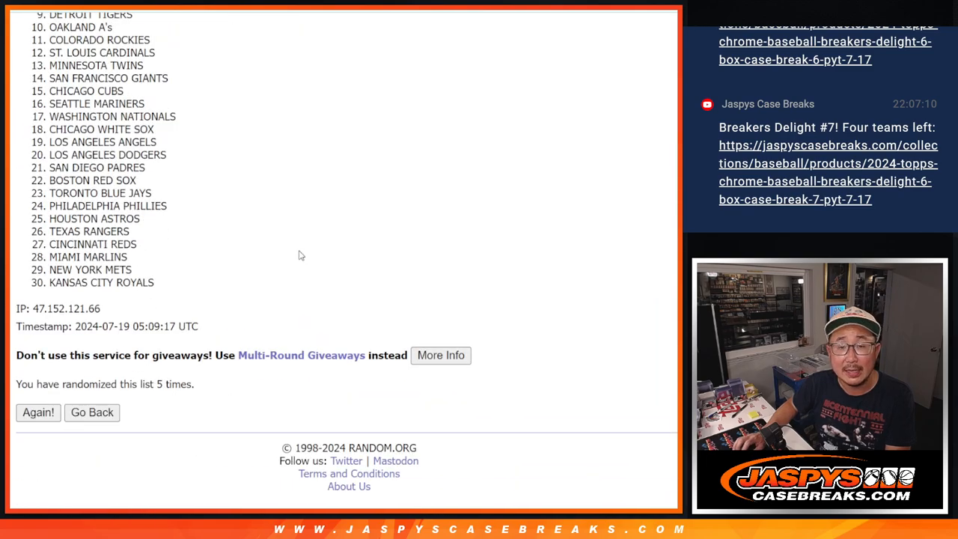
pyautogui.click(38, 413)
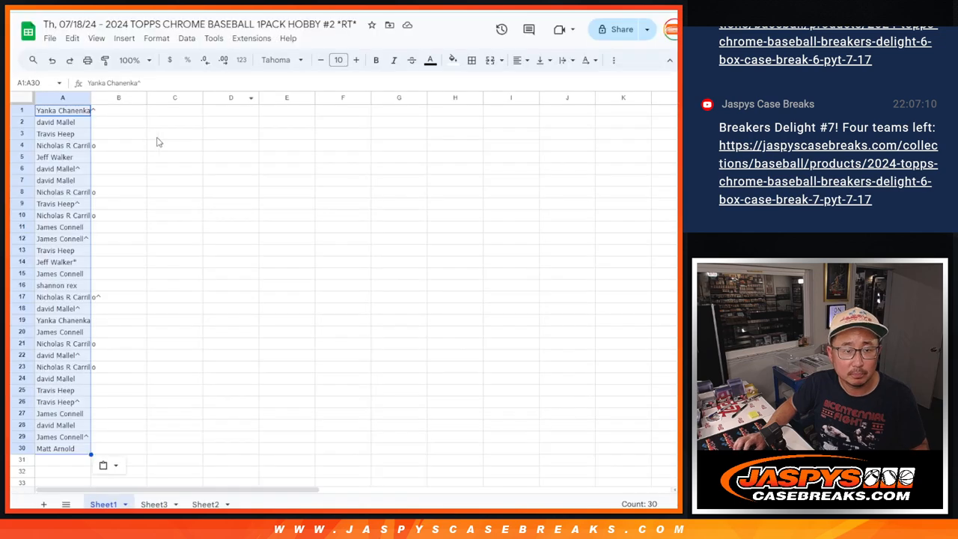
# - Paste the shuffled teams into column B beside the names, sort the sheet A to Z by team, and bring up print settings
pyautogui.click(278, 60)
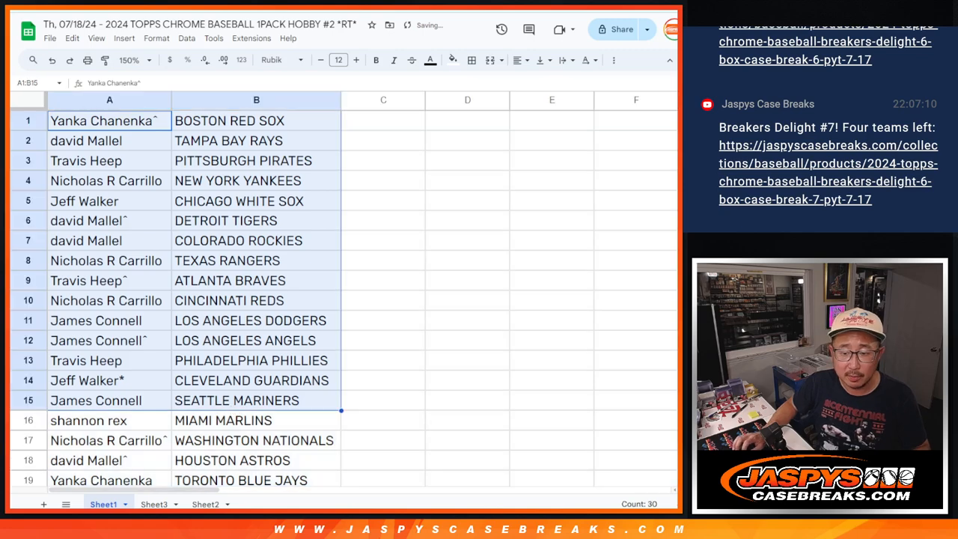
pyautogui.scroll(-3)
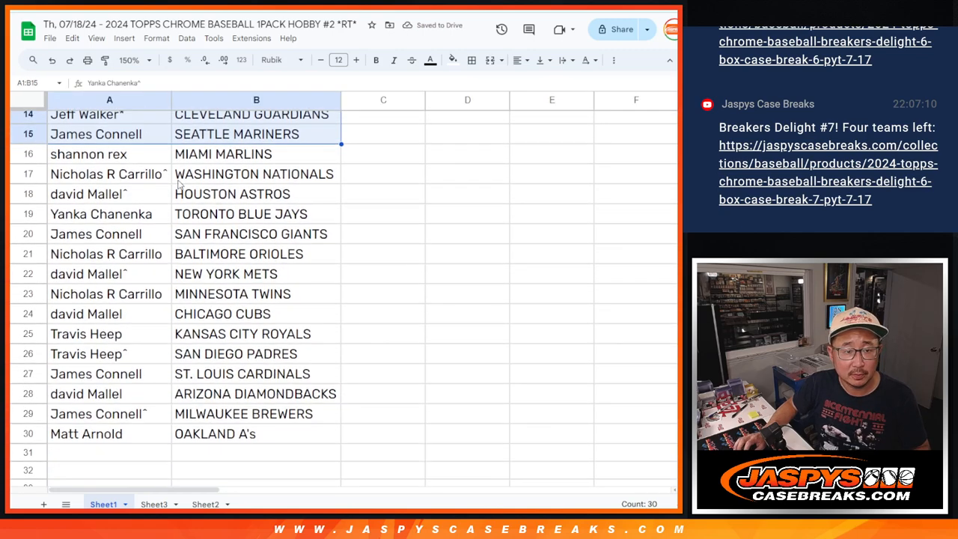
pyautogui.click(109, 154)
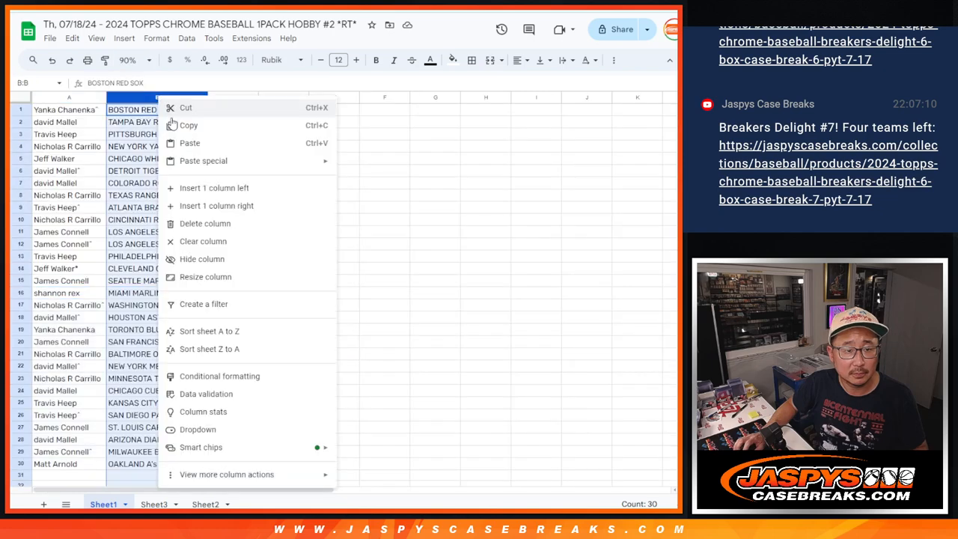
pyautogui.click(209, 331)
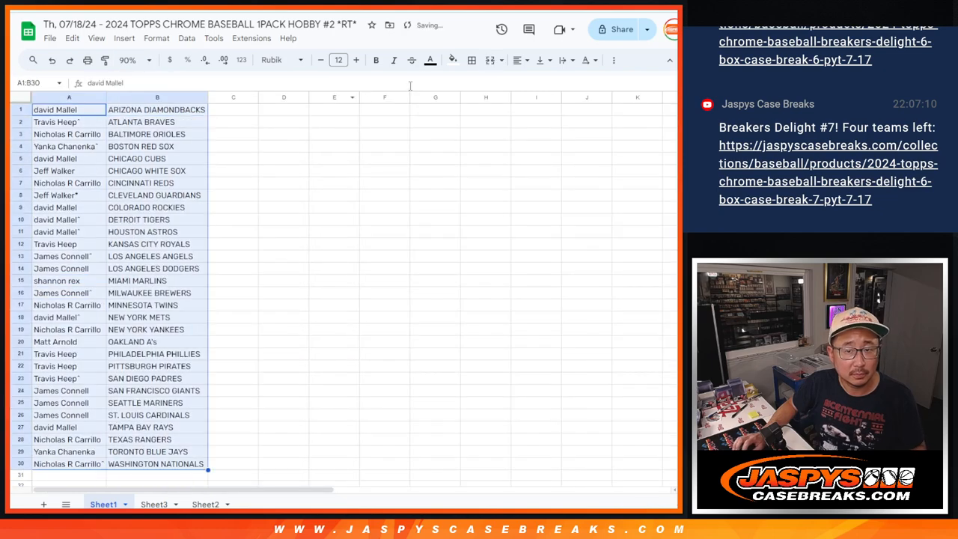
pyautogui.press('ctrl+p')
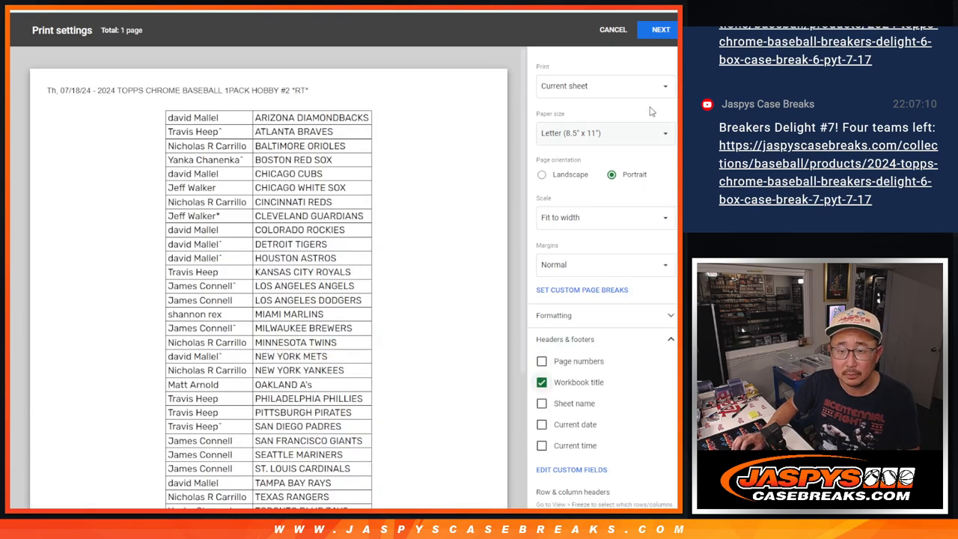
# - Send the team-sorted name list to print via Next
pyautogui.click(661, 29)
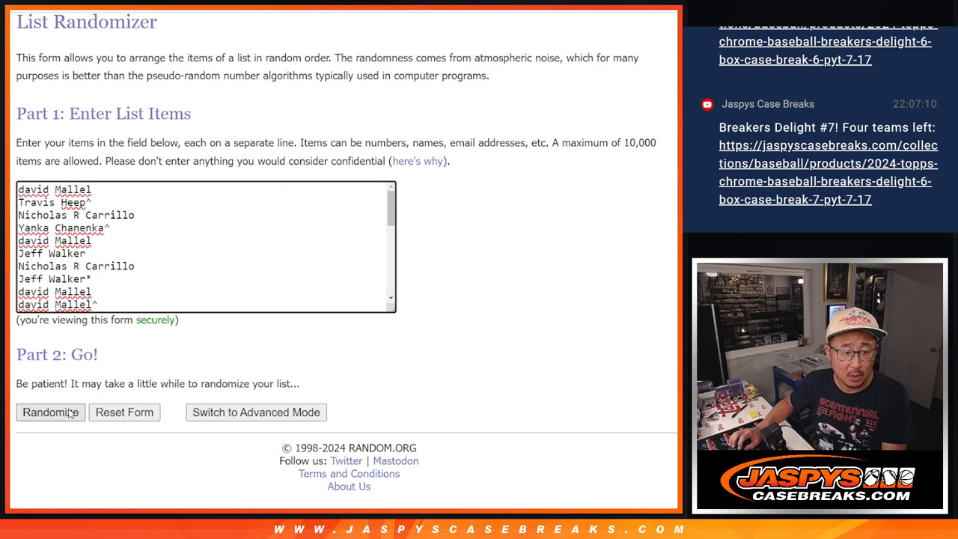
# - Shuffle the team-ordered customer names until randomized seven times and review the result
pyautogui.click(50, 412)
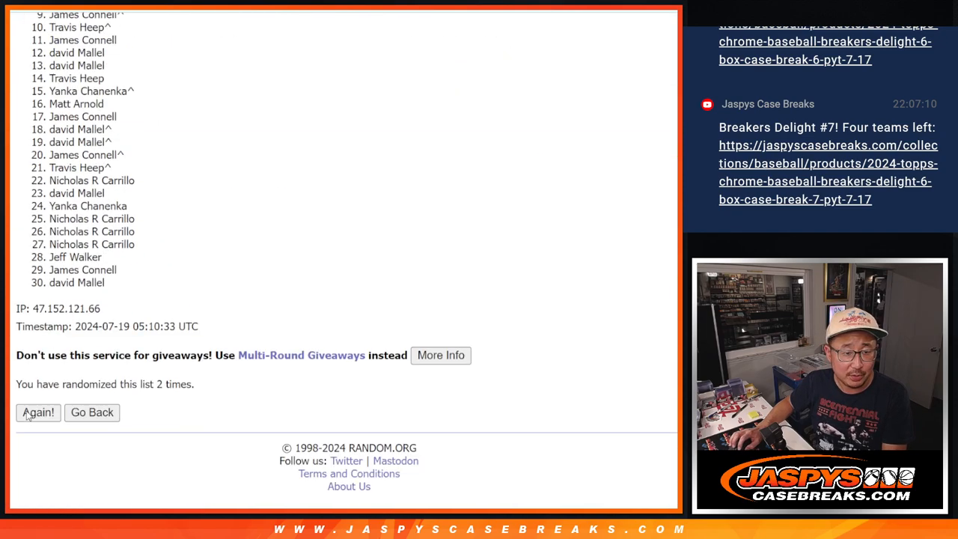
pyautogui.click(38, 413)
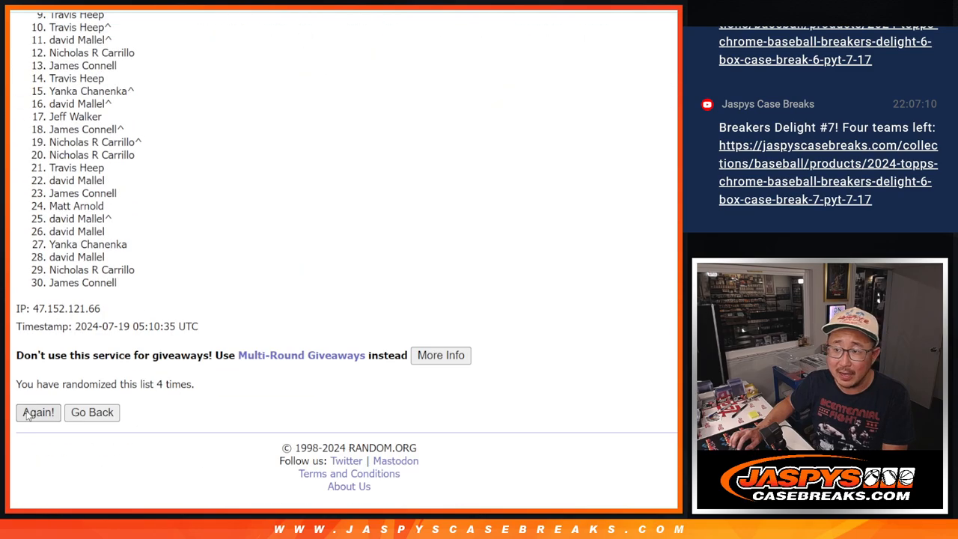
pyautogui.click(37, 412)
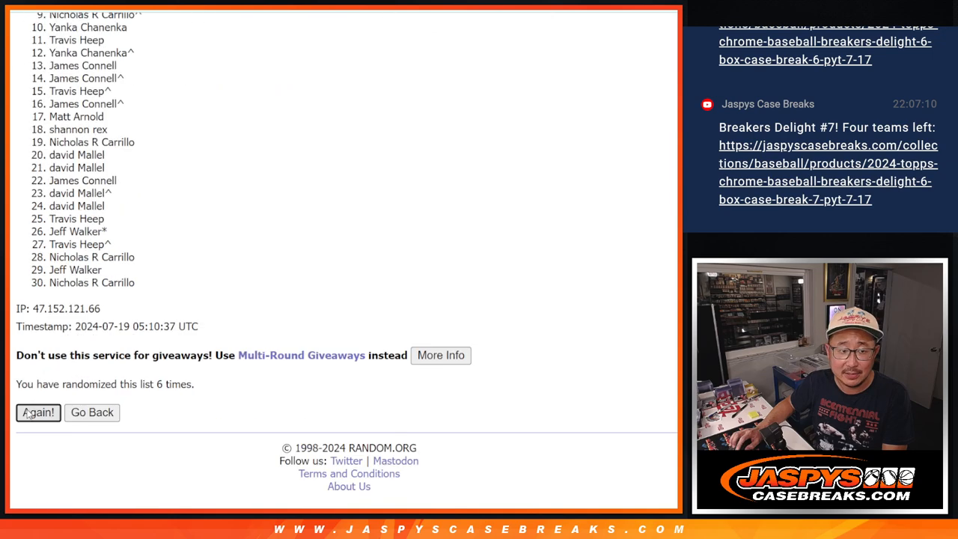
pyautogui.click(37, 413)
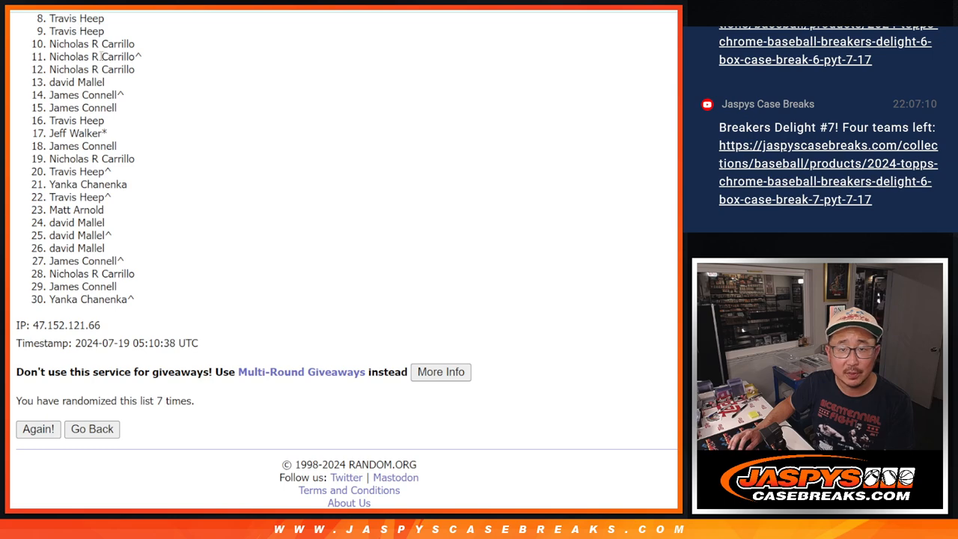
pyautogui.moveTo(367, 196)
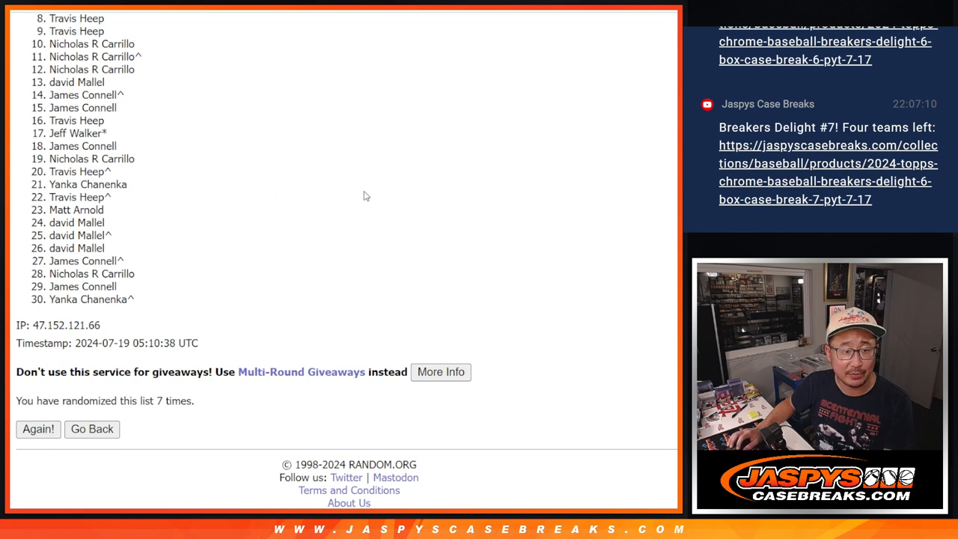
pyautogui.moveTo(437, 194)
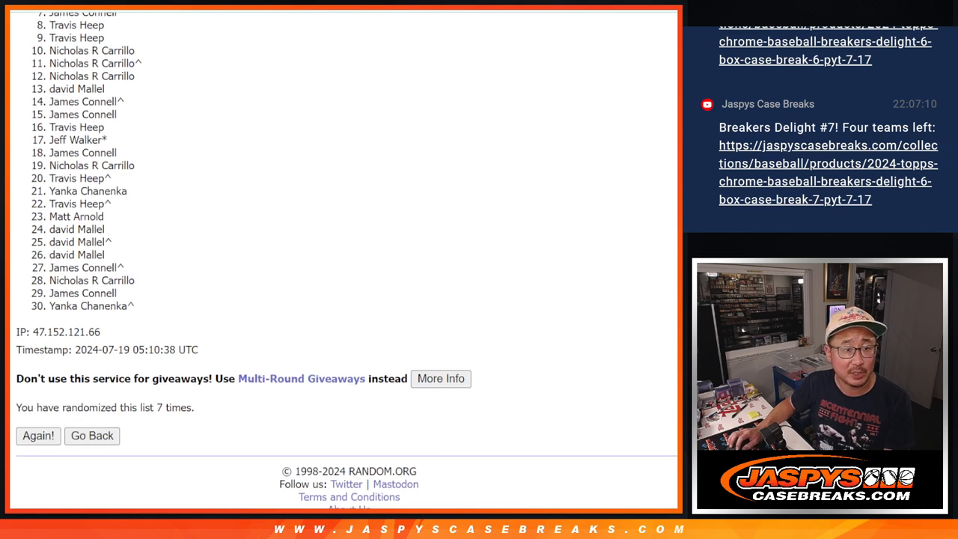
pyautogui.scroll(-3)
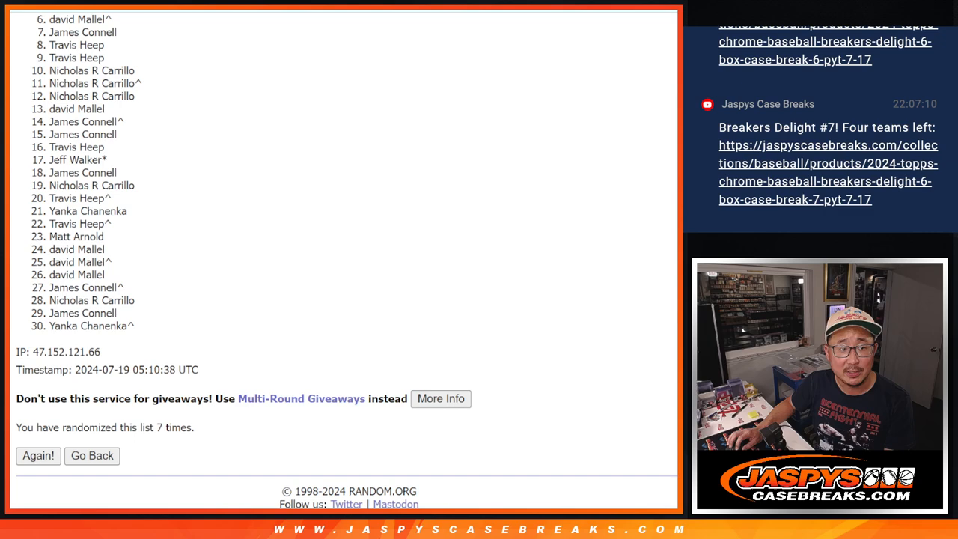
pyautogui.scroll(-3)
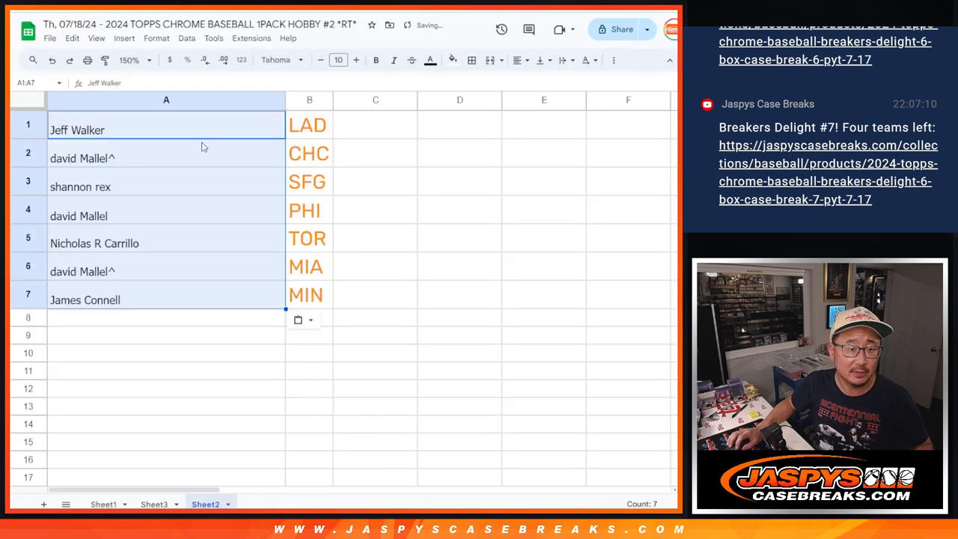
# - Enlarge the seven names and team labels on Sheet2 and highlight the row paired with PHI
pyautogui.click(357, 60)
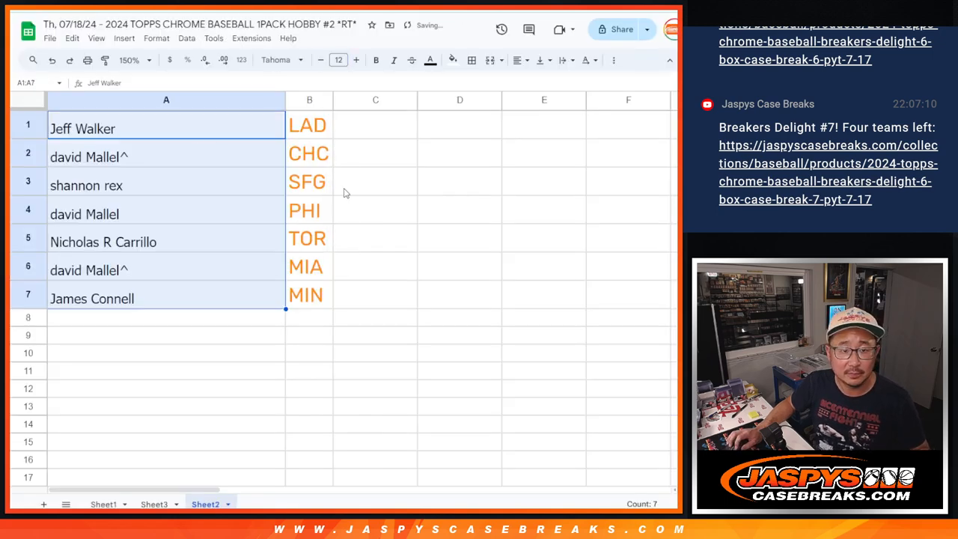
pyautogui.click(338, 59)
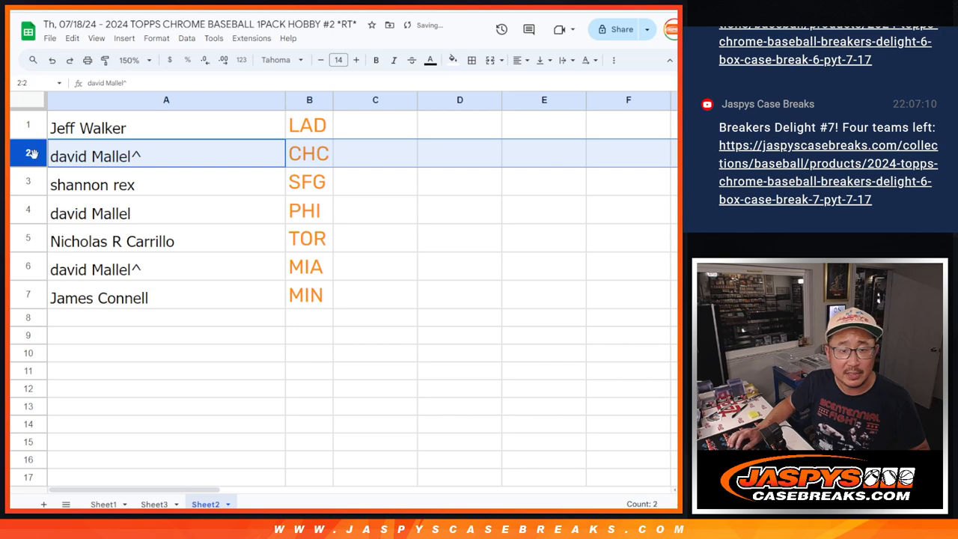
pyautogui.click(90, 214)
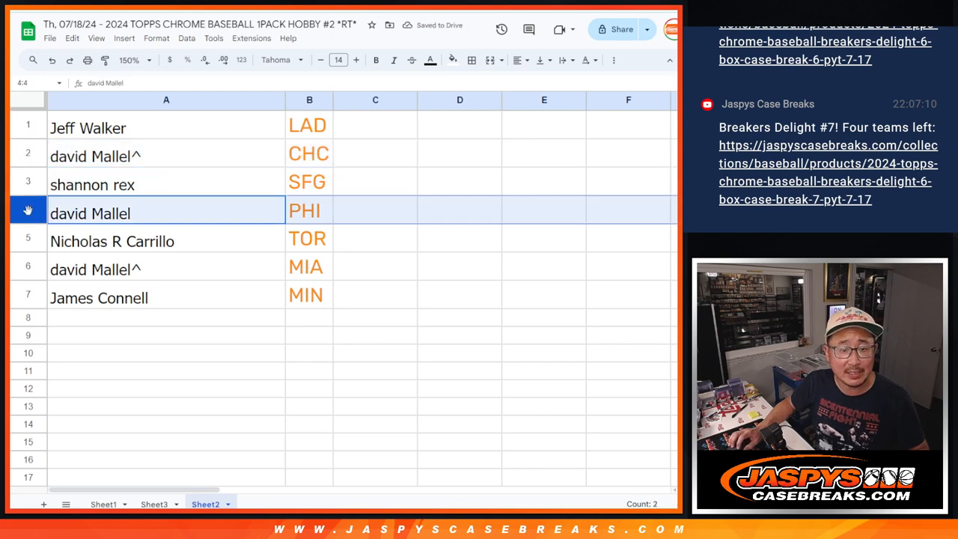